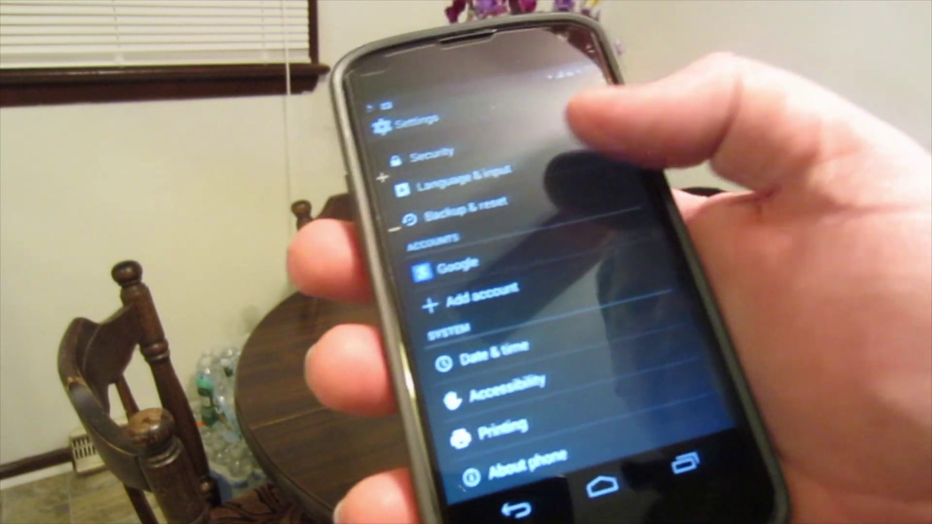
pyautogui.scroll(-3)
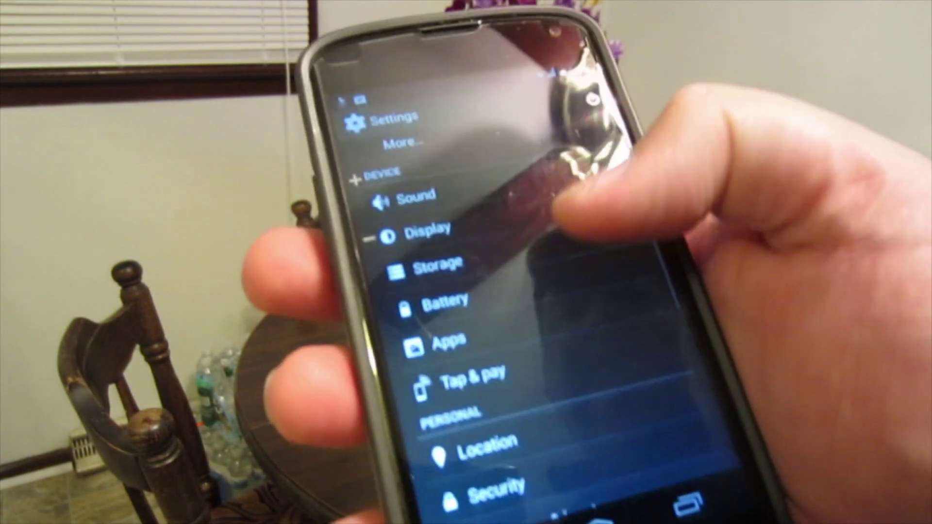
pyautogui.scroll(-3)
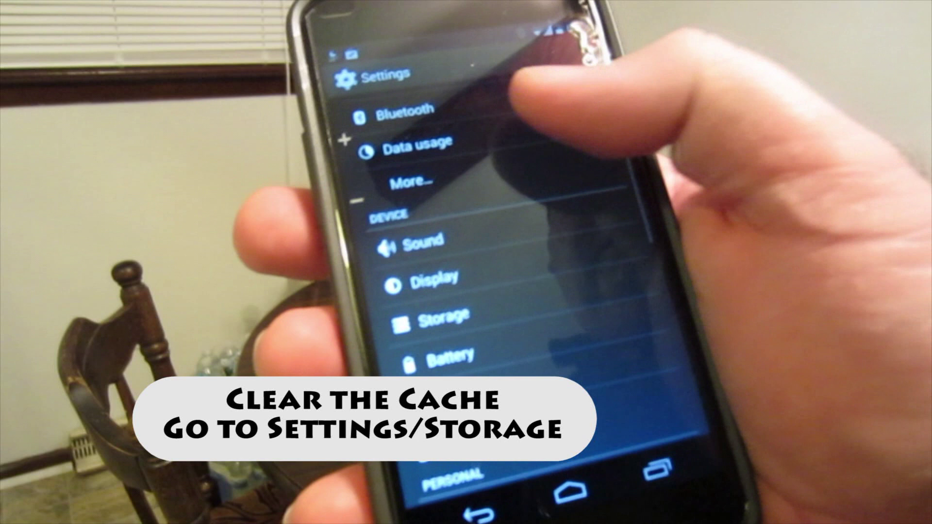